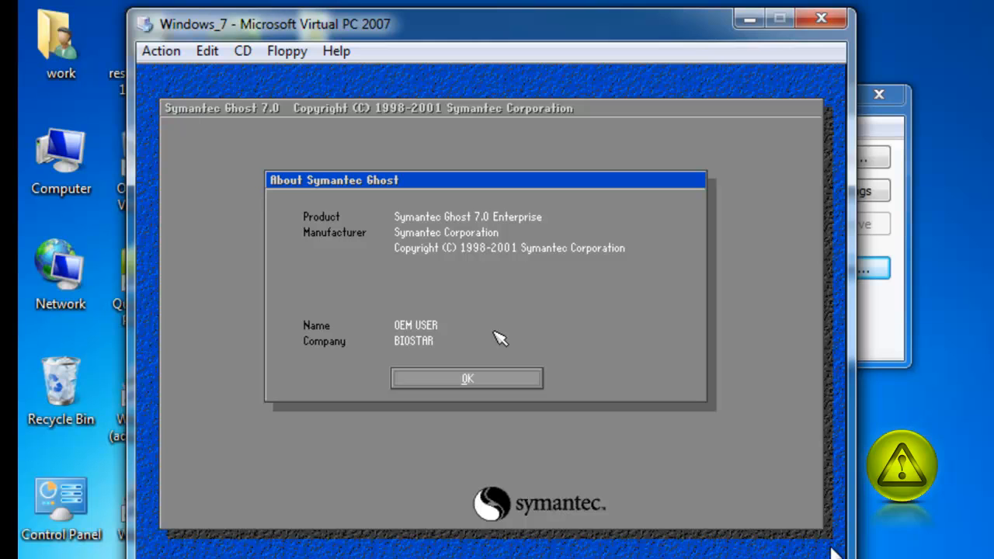
{"action": "mouse_move", "coordinate": [729, 228]}
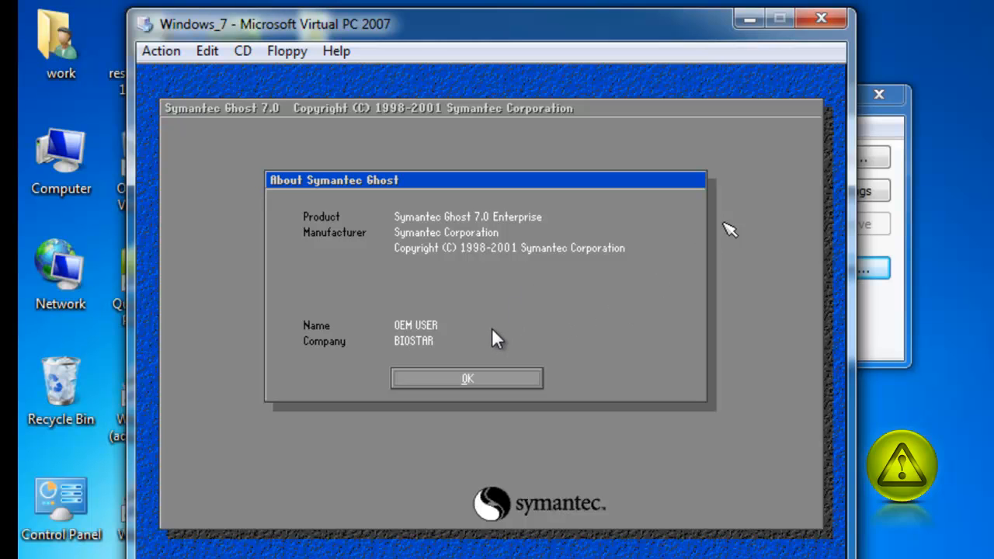
{"action": "mouse_move", "coordinate": [843, 108]}
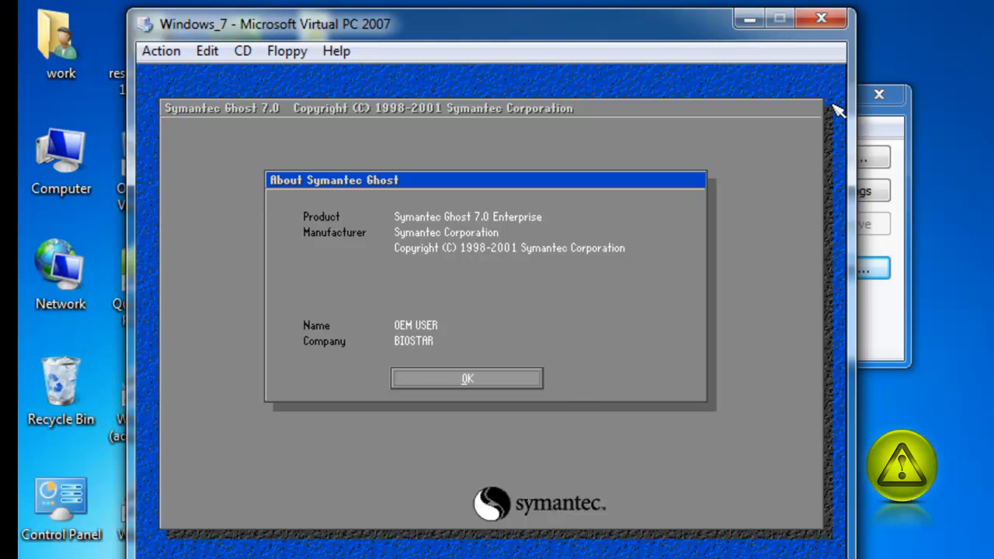
{"action": "mouse_move", "coordinate": [542, 47]}
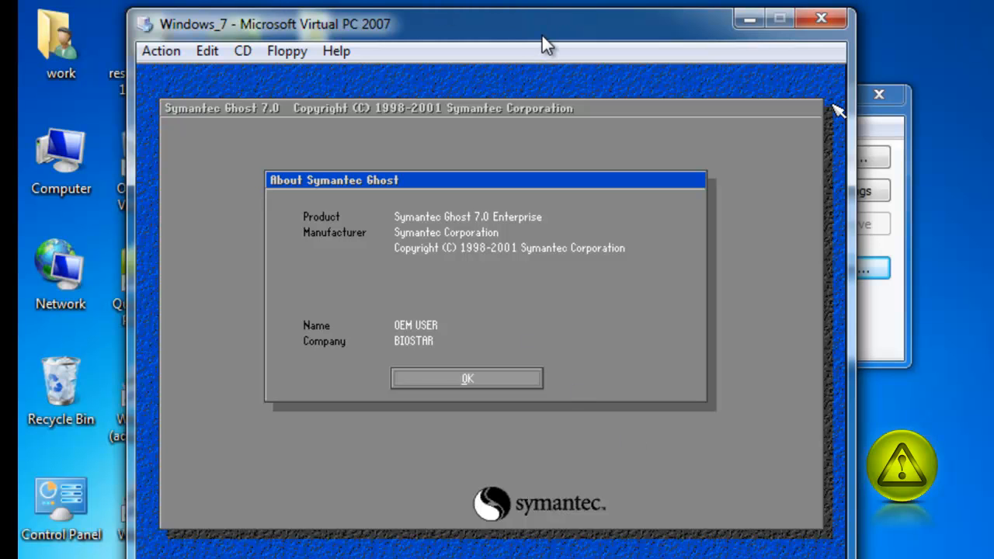
Dismiss About and start a Local Partition To Partition copy from source drive 1
{"action": "left_click", "coordinate": [467, 378]}
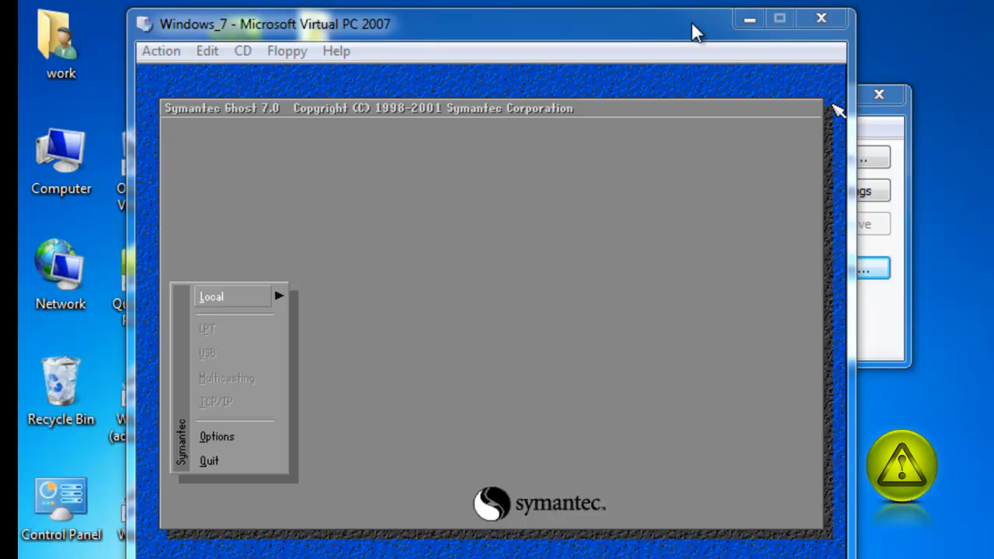
{"action": "mouse_move", "coordinate": [765, 62]}
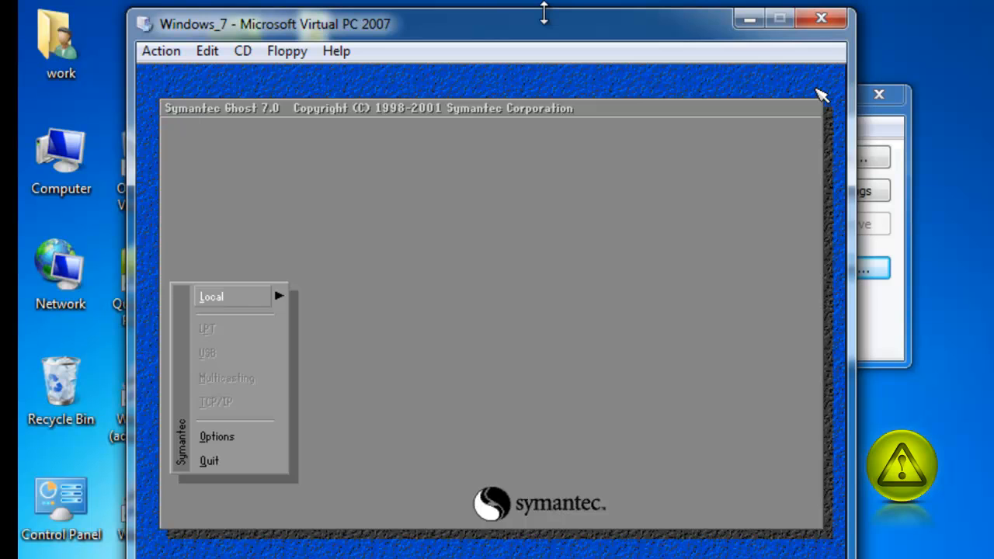
{"action": "left_click", "coordinate": [212, 296]}
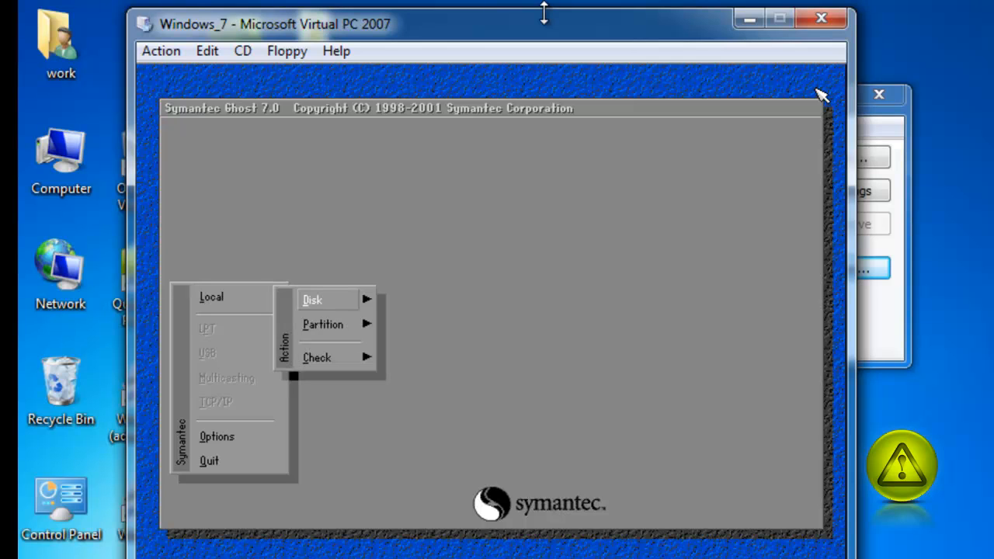
{"action": "mouse_move", "coordinate": [326, 324]}
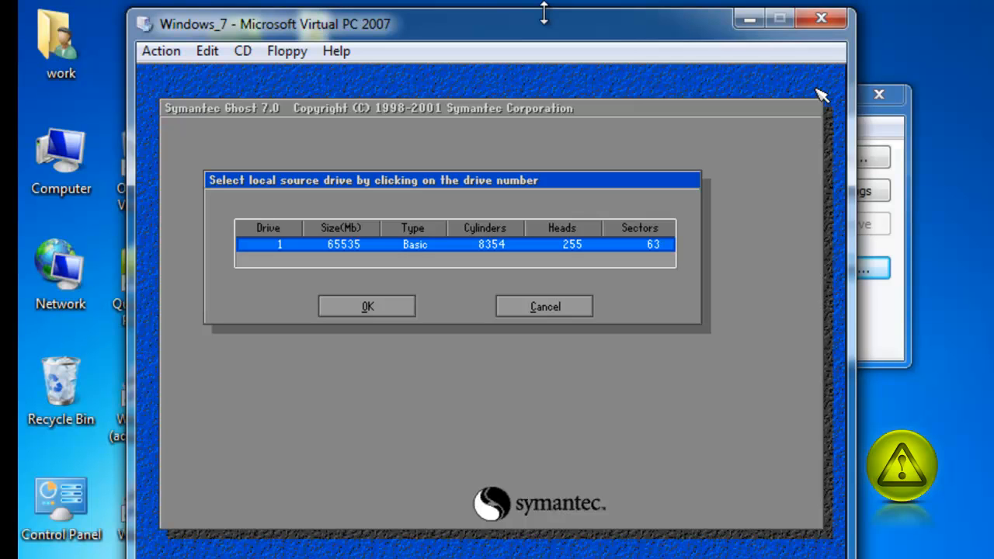
{"action": "left_click", "coordinate": [366, 306]}
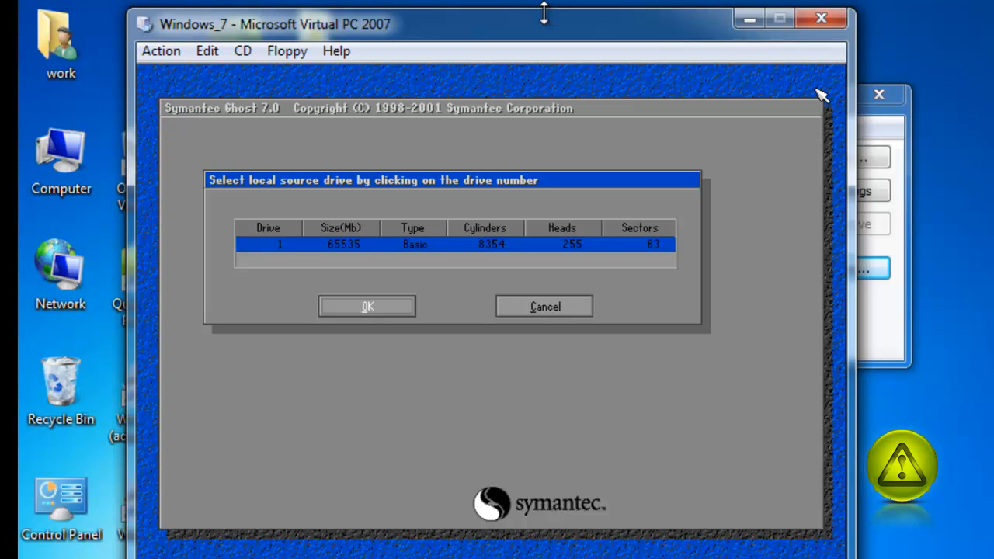
{"action": "left_click", "coordinate": [366, 307]}
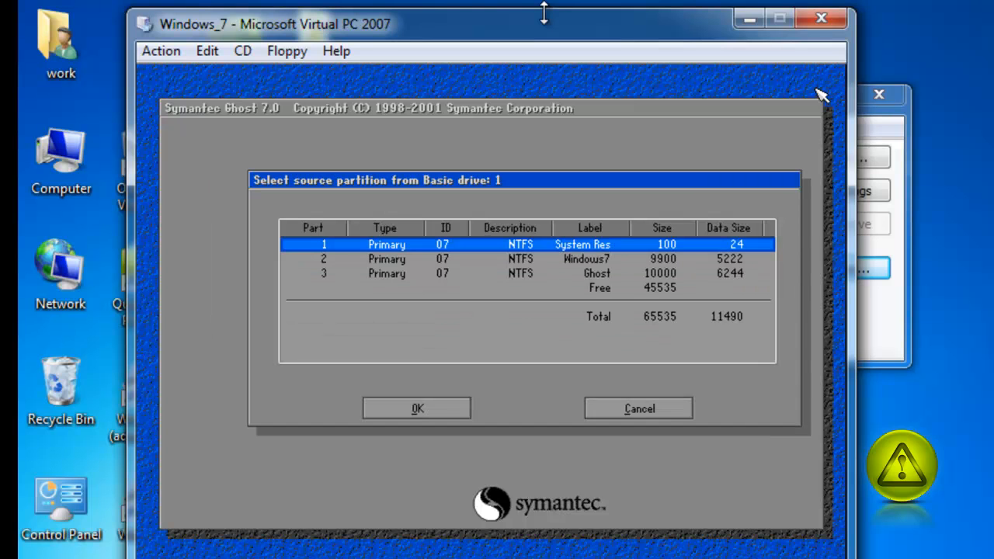
Select partition 3 (Ghost) in the source list and confirm it
{"action": "left_click", "coordinate": [520, 273]}
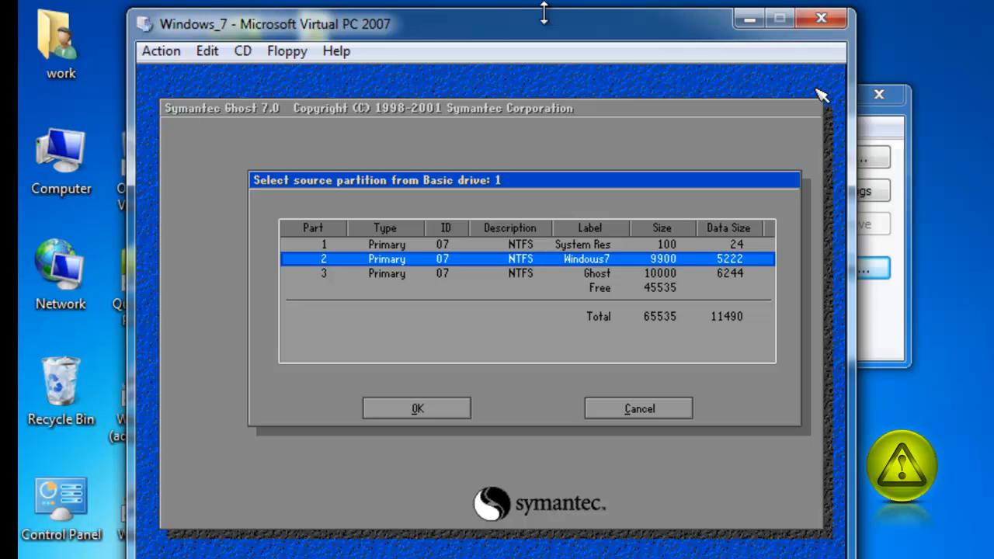
{"action": "left_click", "coordinate": [526, 273]}
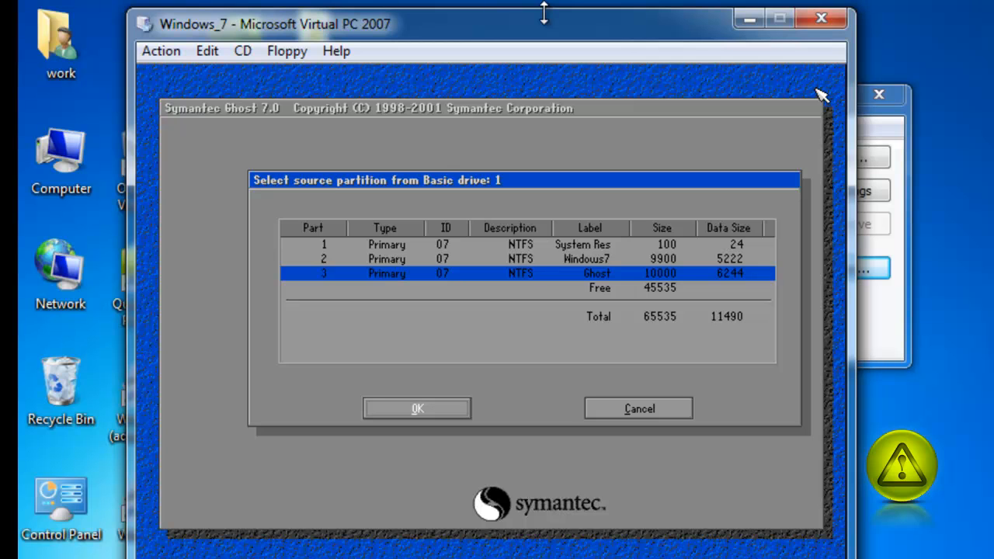
{"action": "left_click", "coordinate": [416, 408]}
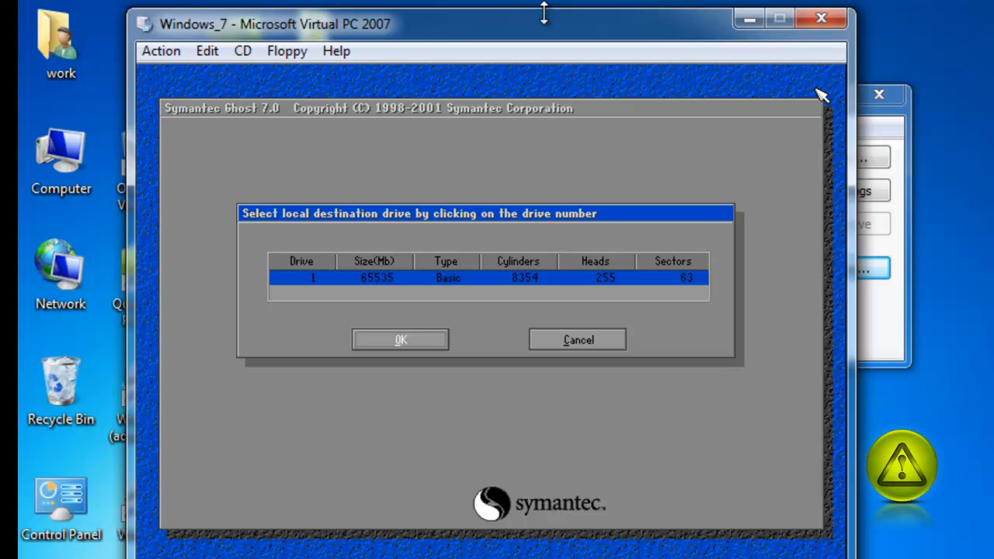
{"action": "mouse_move", "coordinate": [824, 95]}
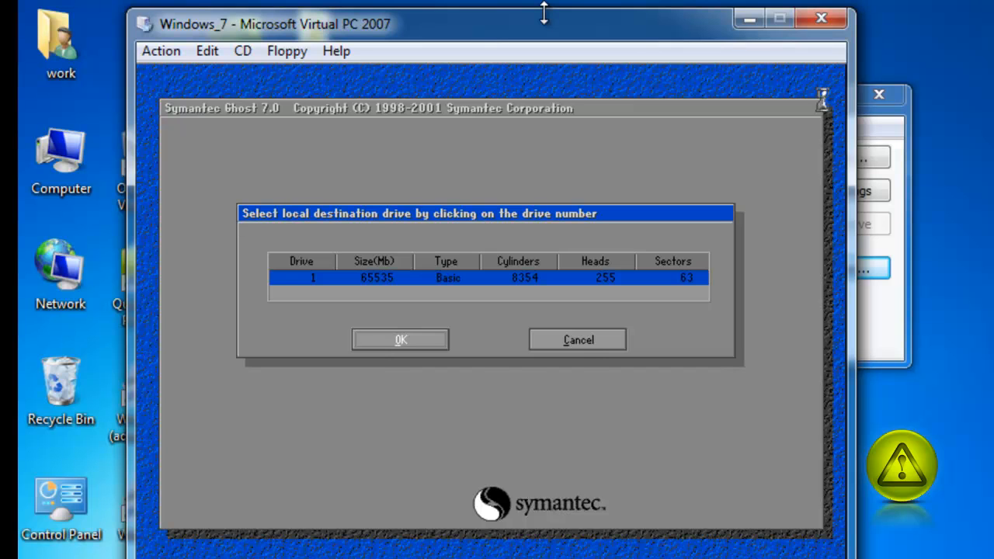
Confirm drive 1 as the destination drive
{"action": "left_click", "coordinate": [400, 339]}
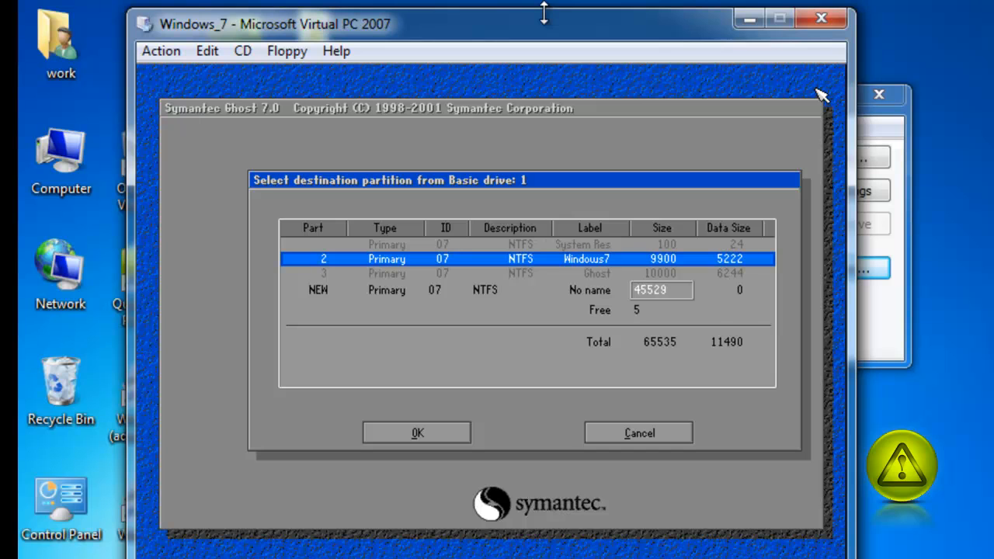
Confirm partition 2 (Windows7) as the destination partition
{"action": "left_click", "coordinate": [416, 432]}
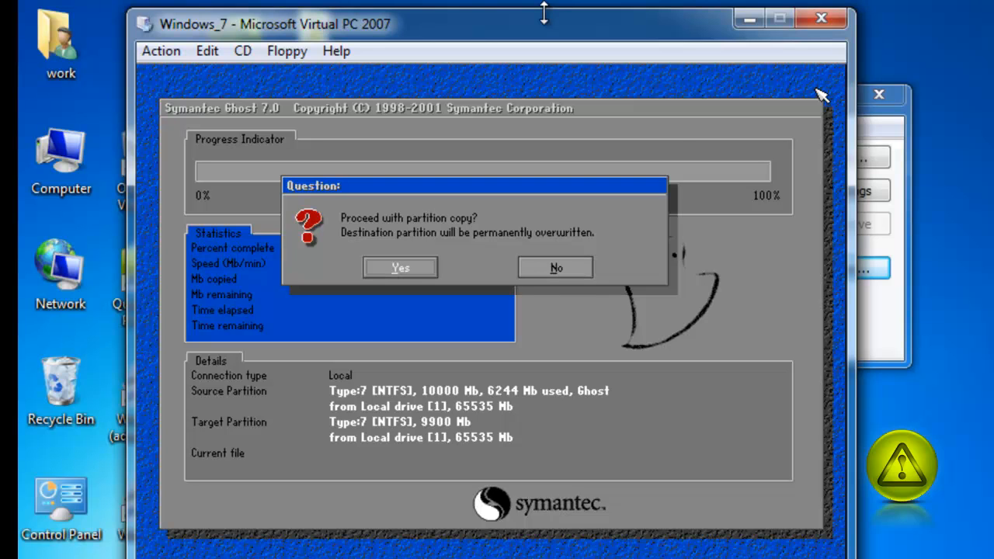
Approve overwriting Windows7, then reset the computer after Clone Complete
{"action": "left_click", "coordinate": [400, 267]}
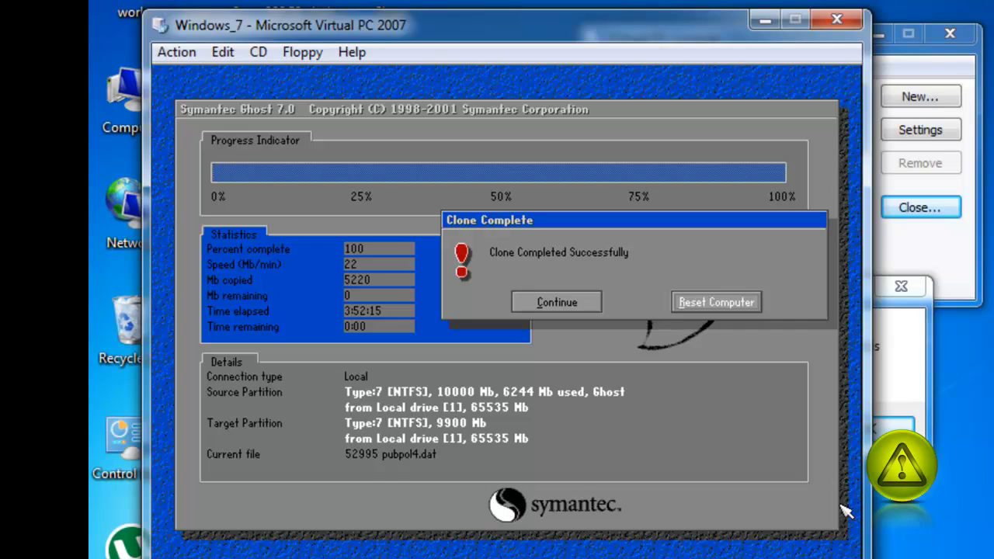
{"action": "left_click", "coordinate": [716, 301]}
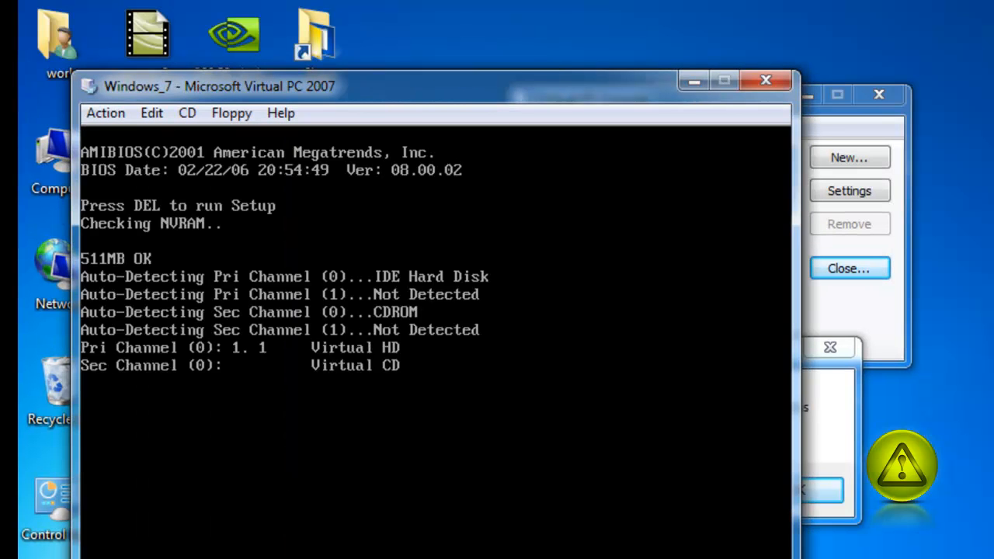